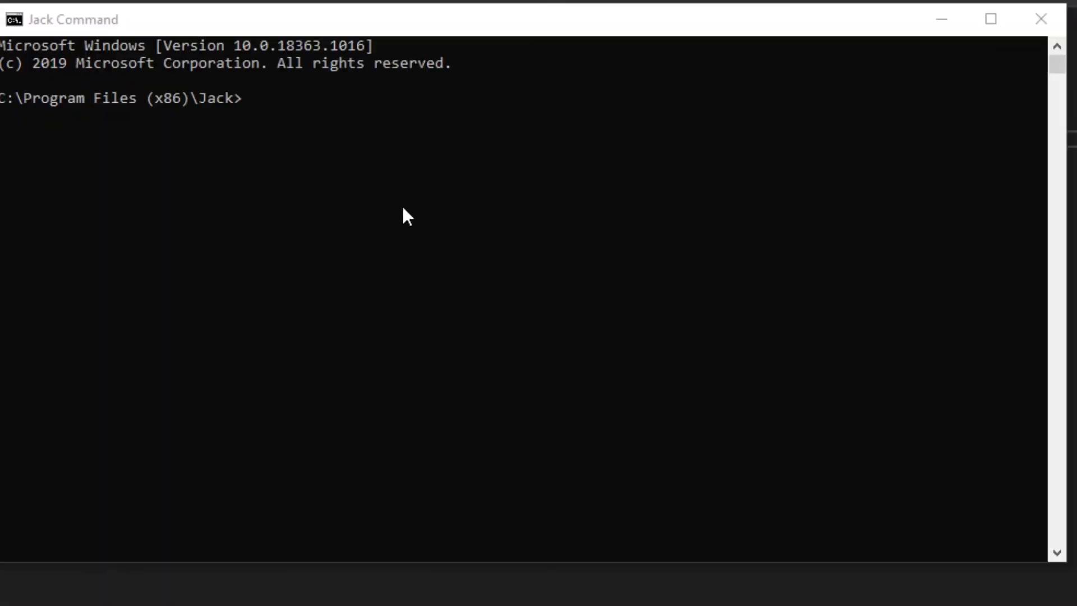
Enter 'pip install pyttsx3' at the Command Prompt
text(pip inst)
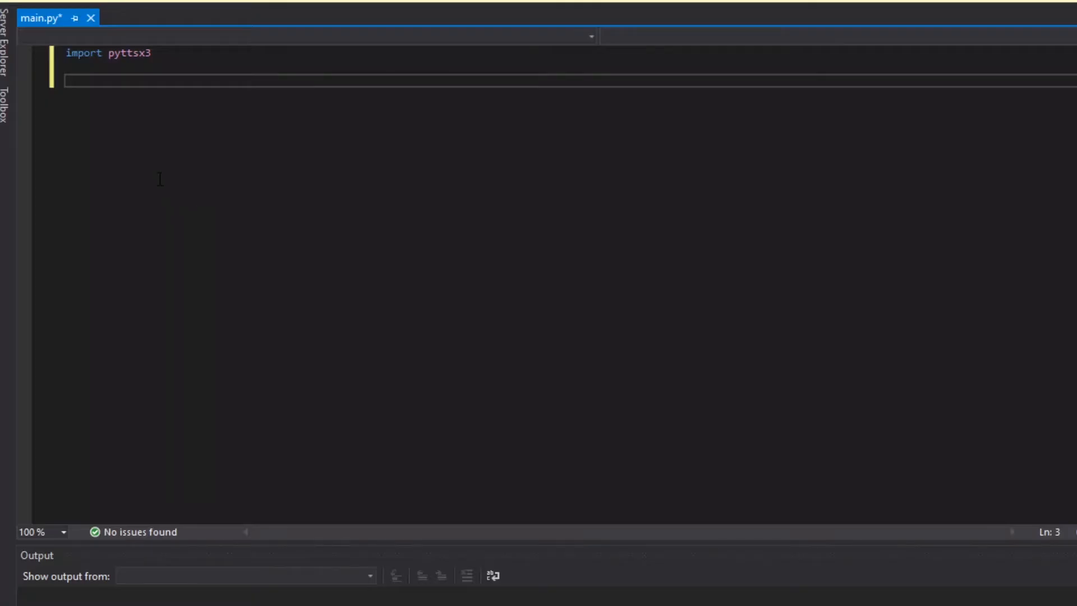
Write engine = pyttsx3.init(), engine.say("whatever you want") and engine.runAndWait() in main.py
text(engine = pyttsx3.init()
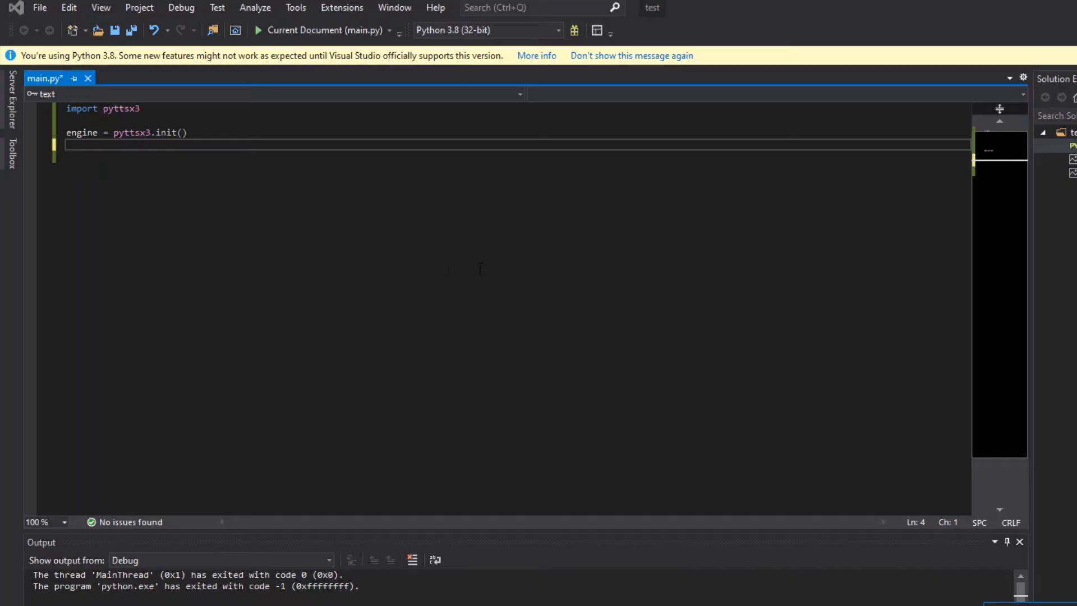
text(eng)
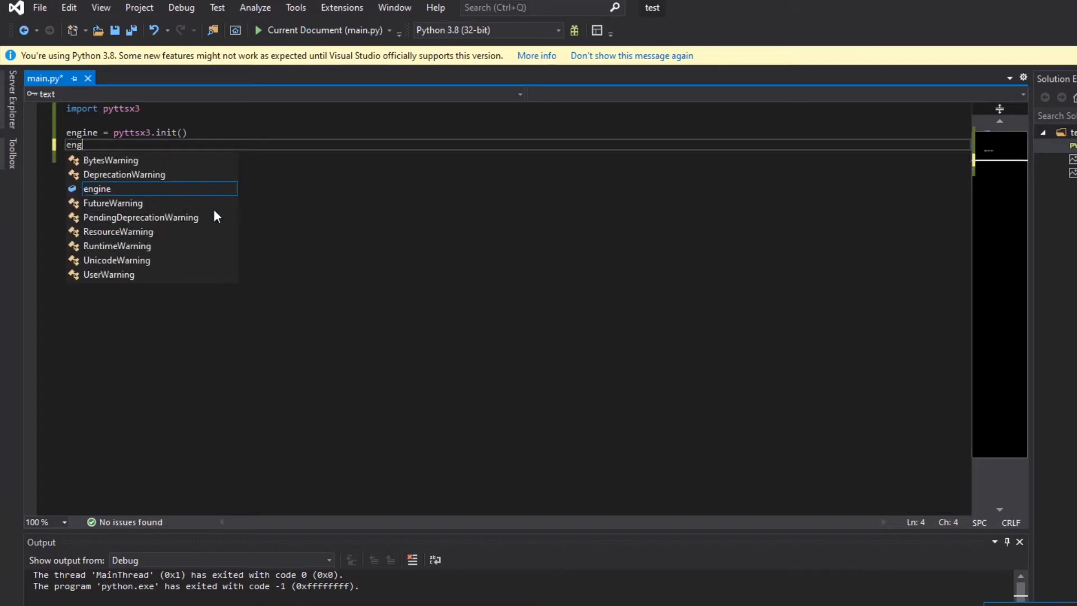
text(ine.say)
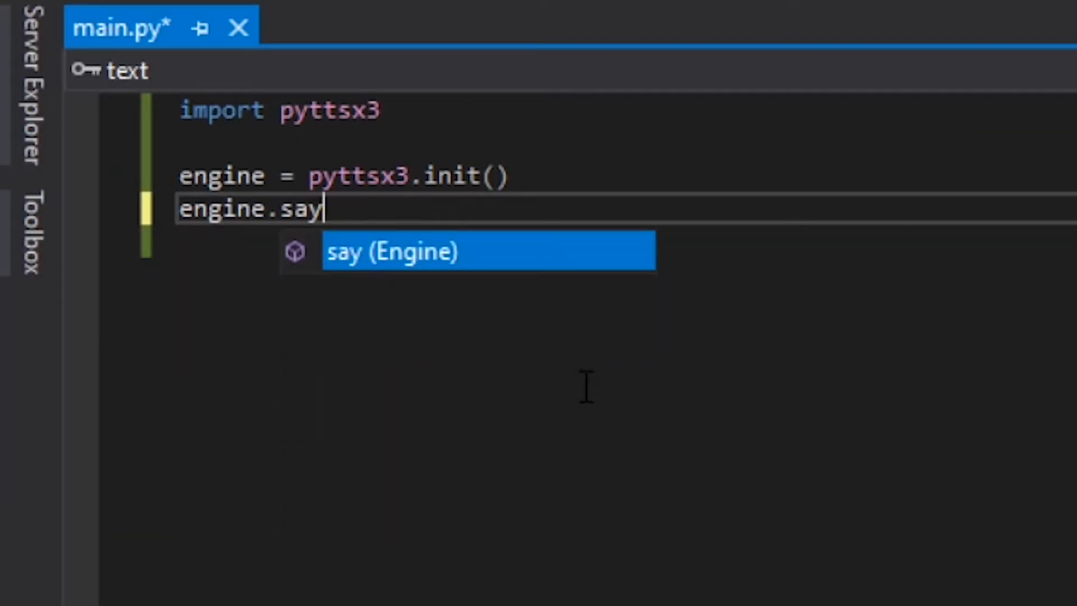
text(("whatever you want"))
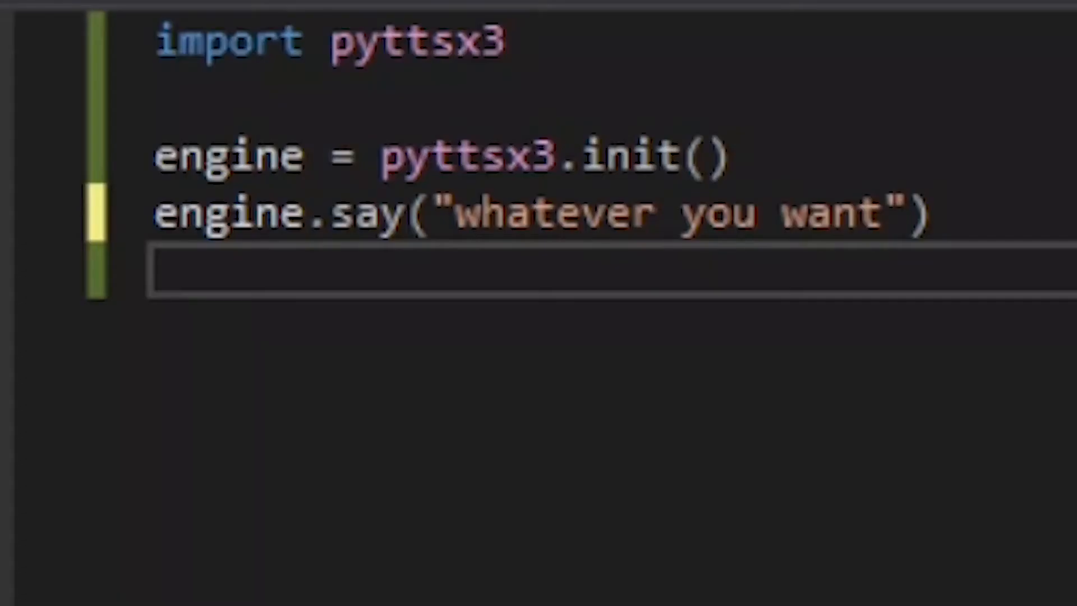
text(engine.runAndWait())
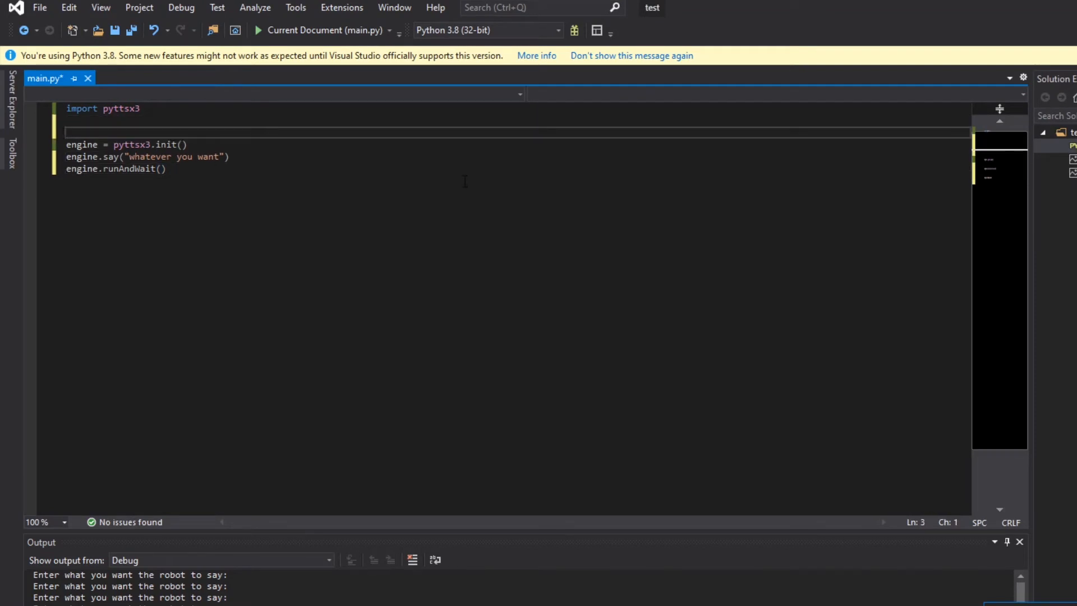
Add engine.setProperty('rate'), then trim main.py to the import and engine init
text(engine.setProperty()
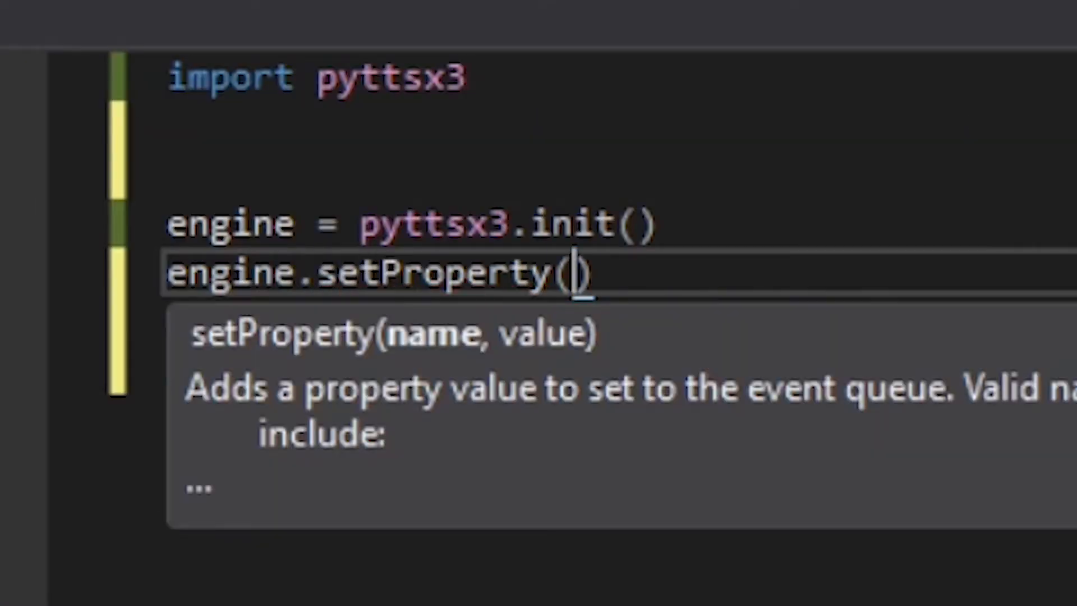
text('rate')
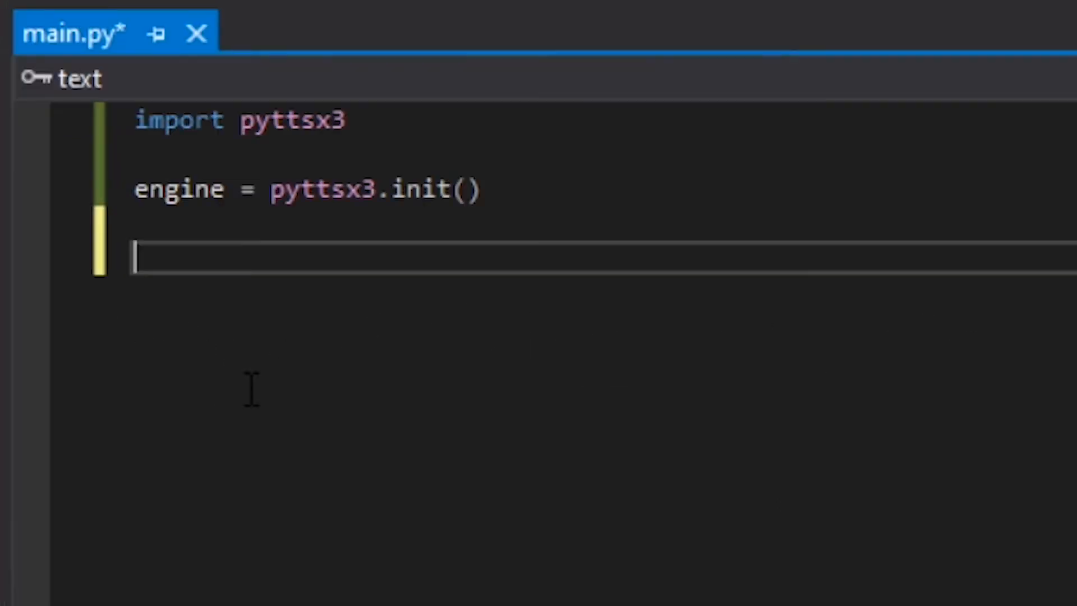
Add a while True loop: input("Enter what you want the robot to say: \n"), engine.say(answer), runAndWait()
text(while Tr)
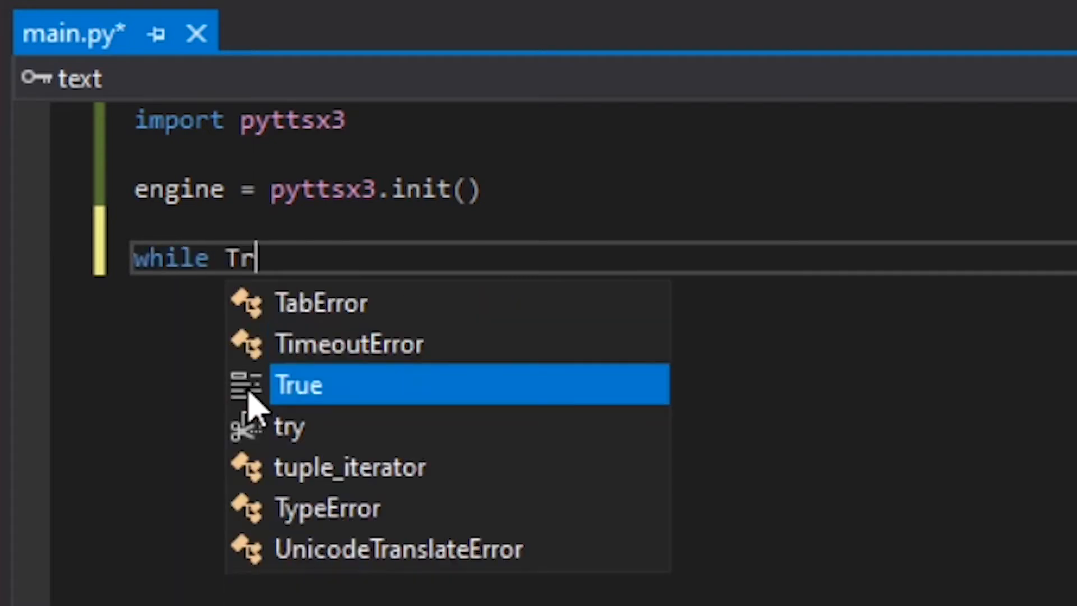
text(True:)
text(answer =)
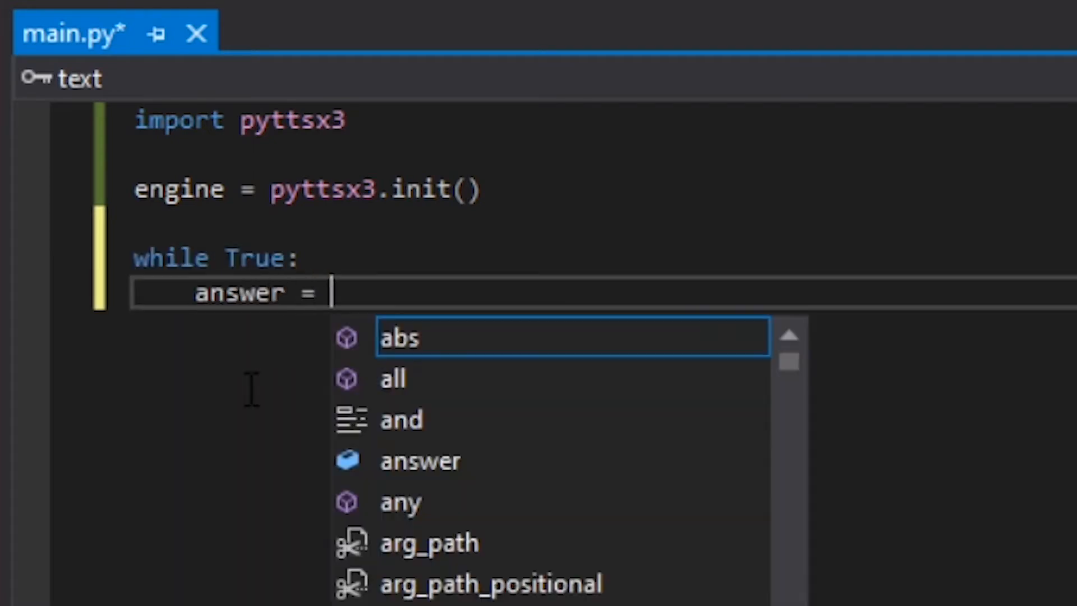
text(input("Enter what you want the)
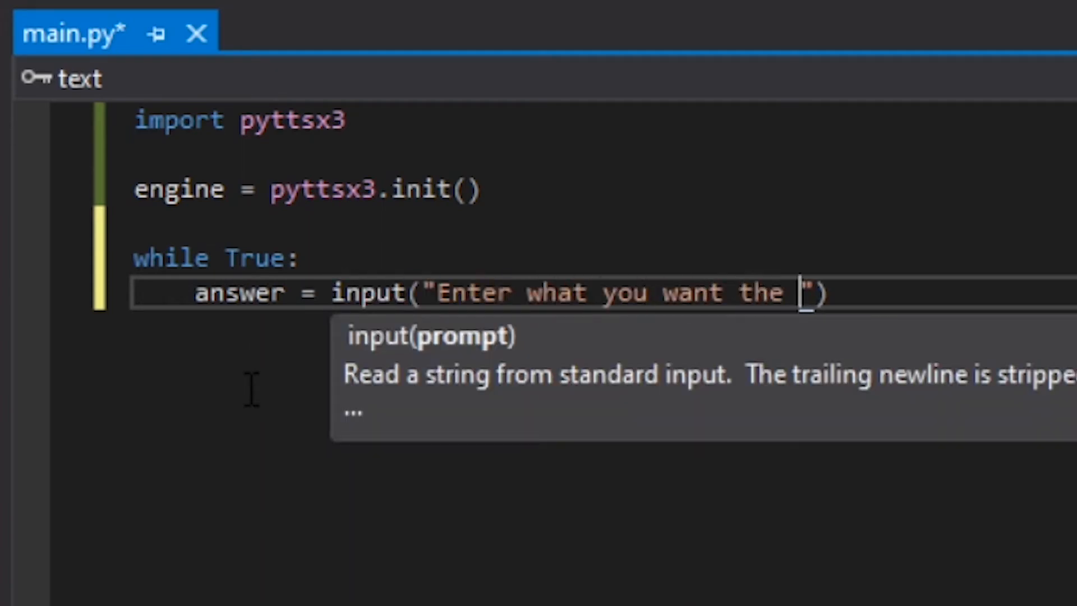
text(robot to say: \n)
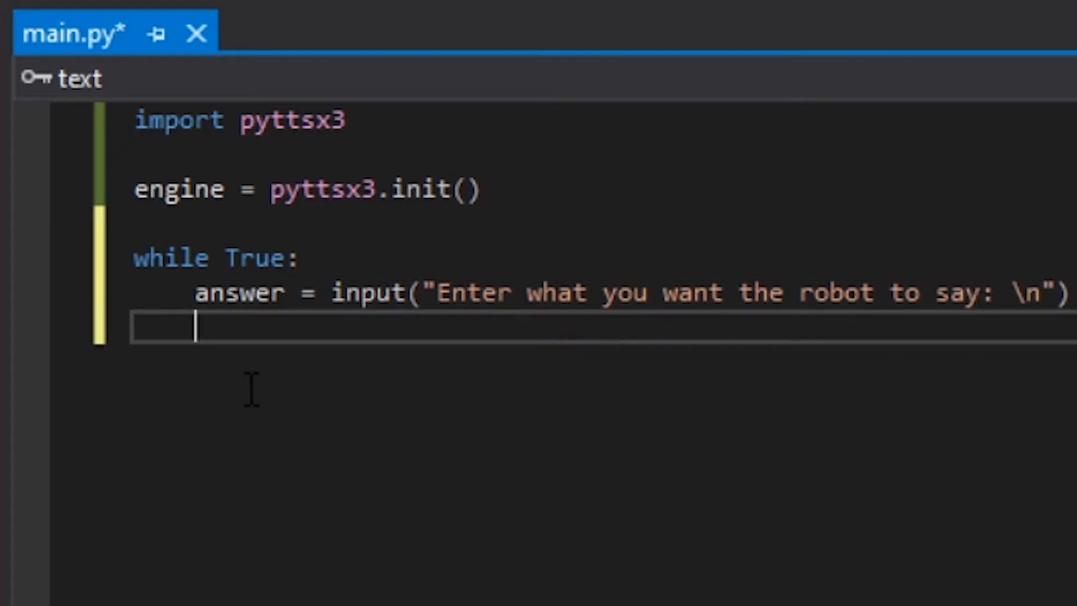
text(engine.say()
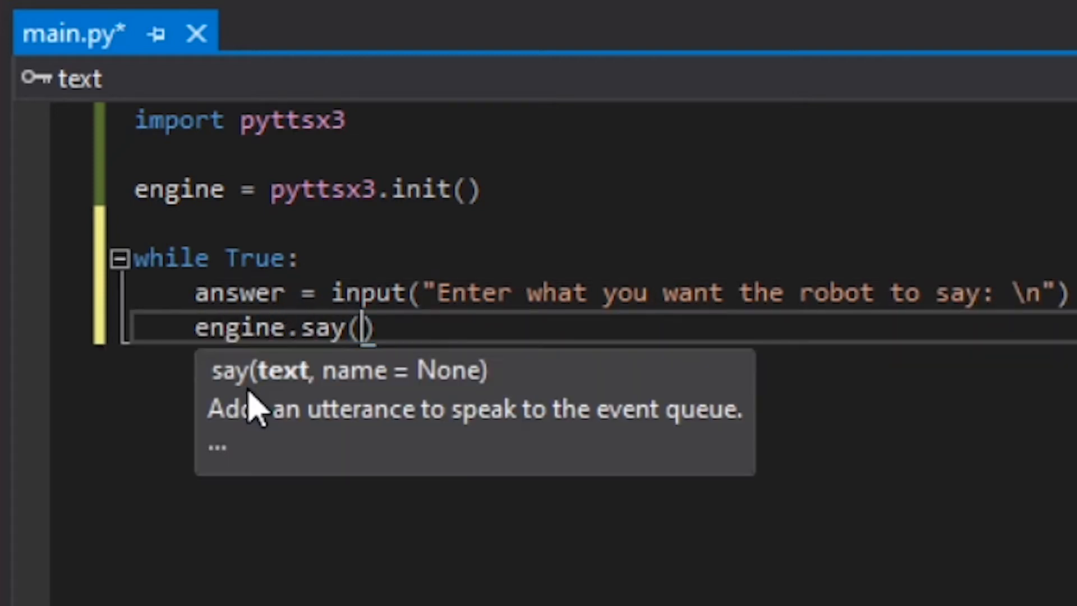
text(anwser)
text(engine)
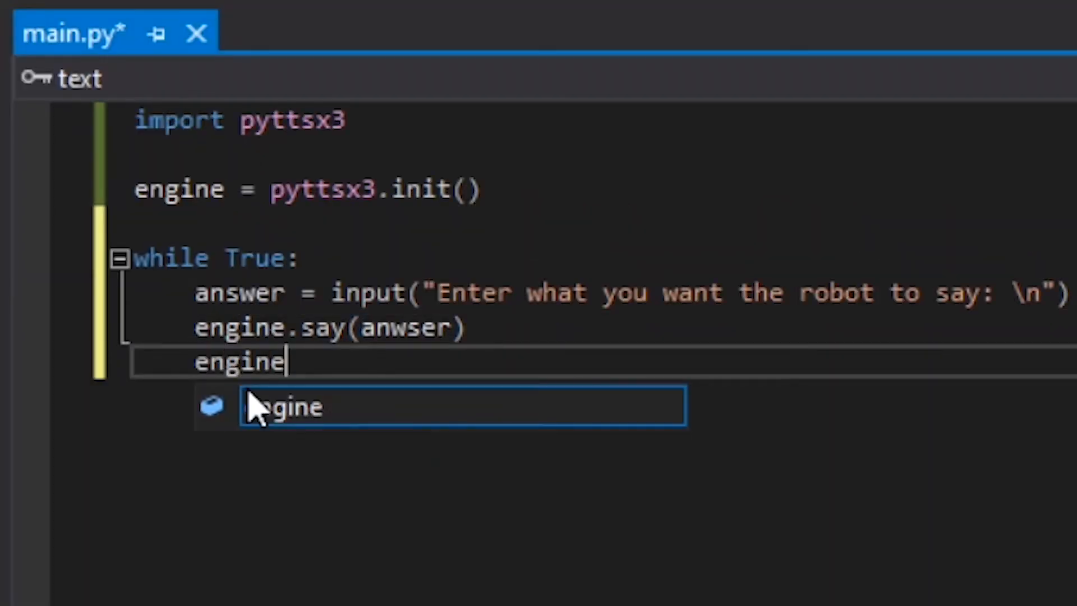
text(.runAndWait())
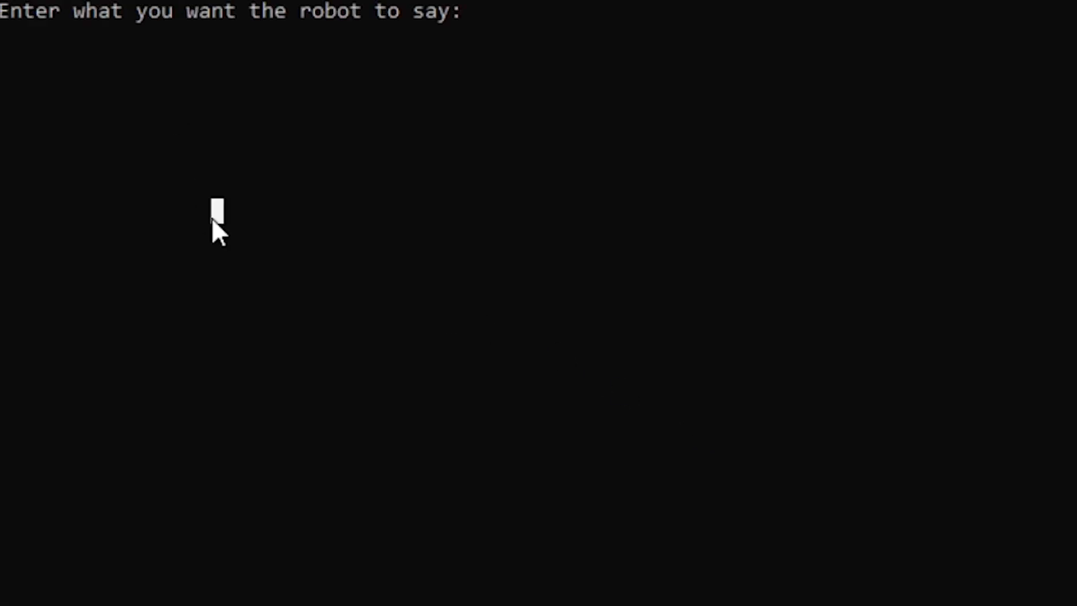
Run the script with F5 and type 'Hi' in the console
text(Hi)
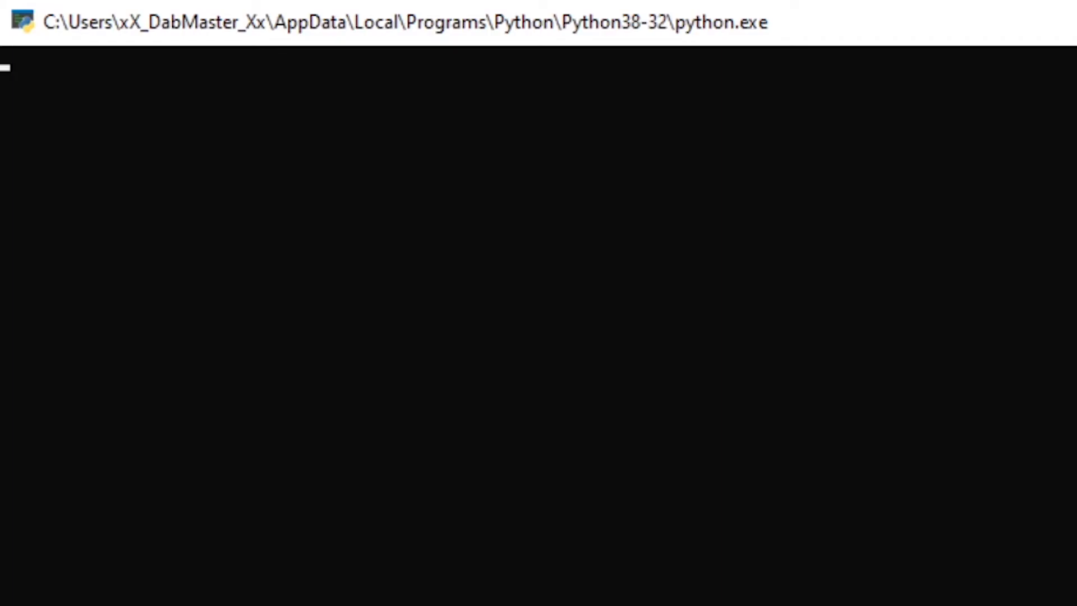
Have the robot speak 'hi' and 'You are so cool'
text(hi)
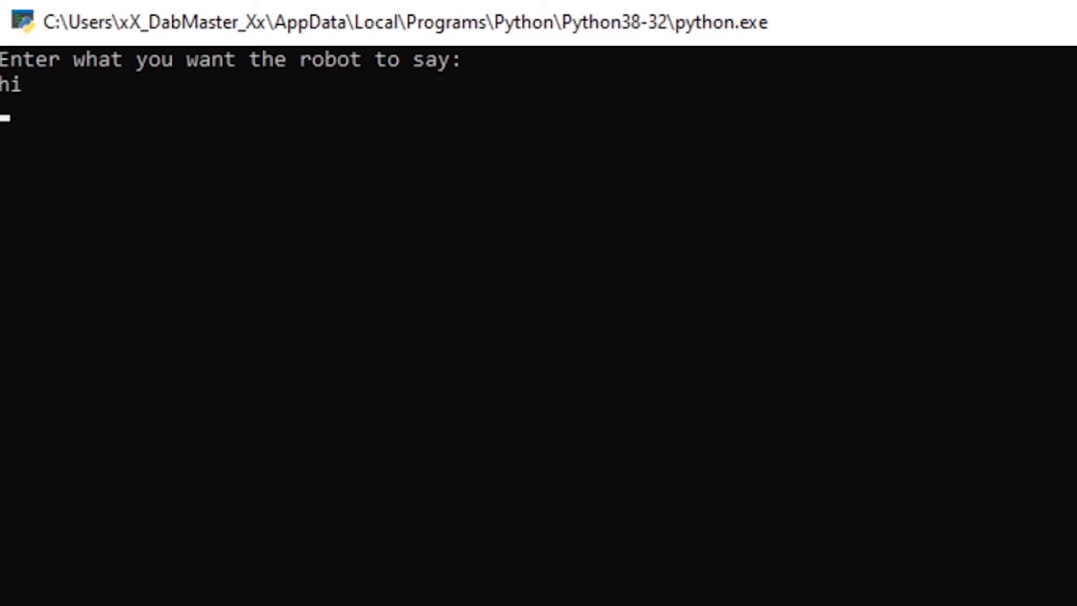
key(enter)
text(You a)
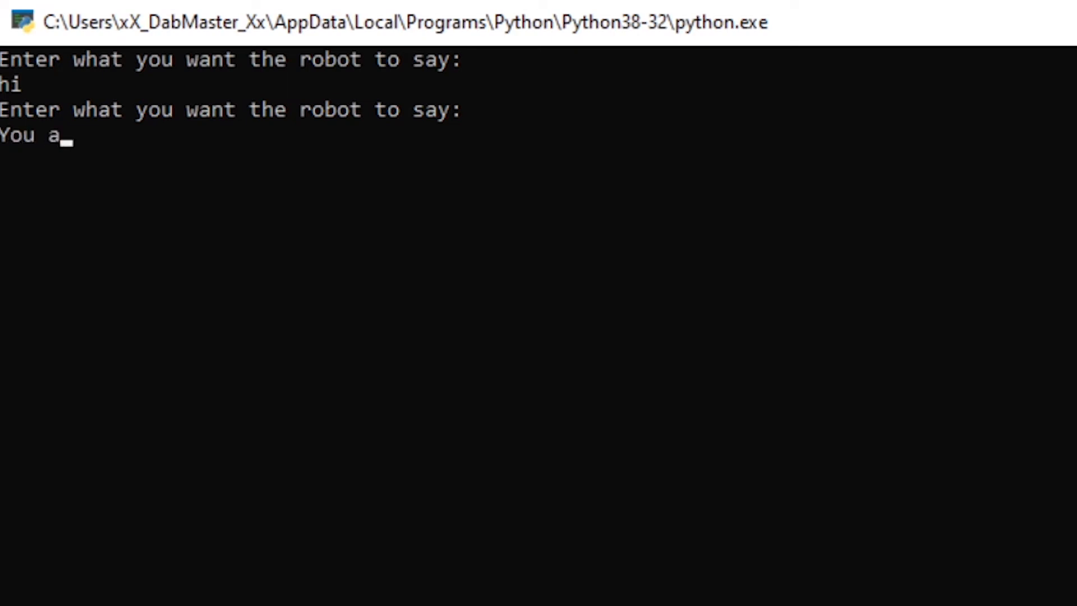
text(re so cool)
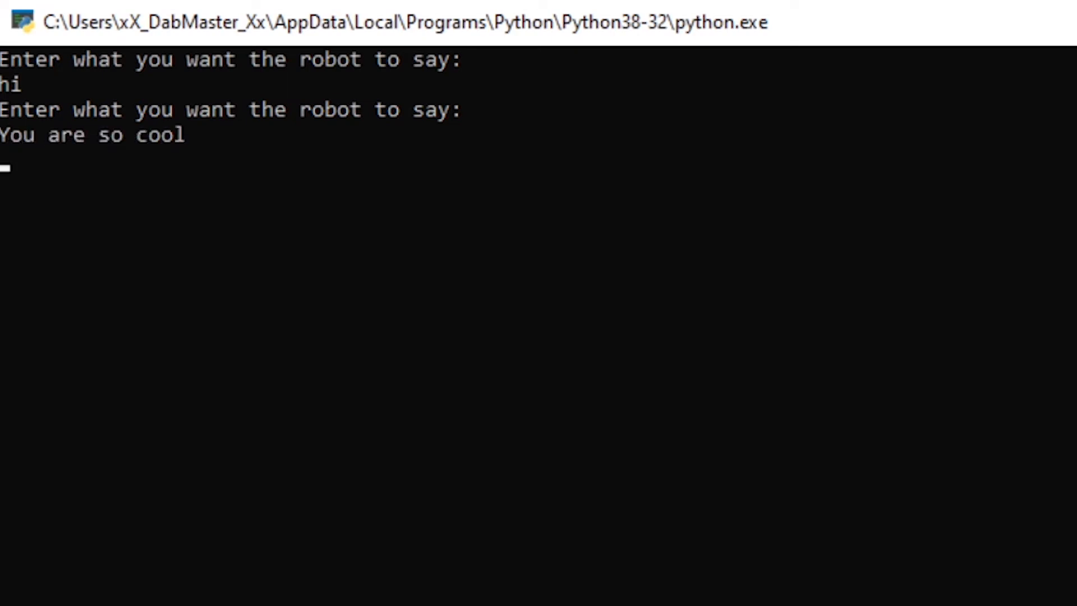
key(enter)
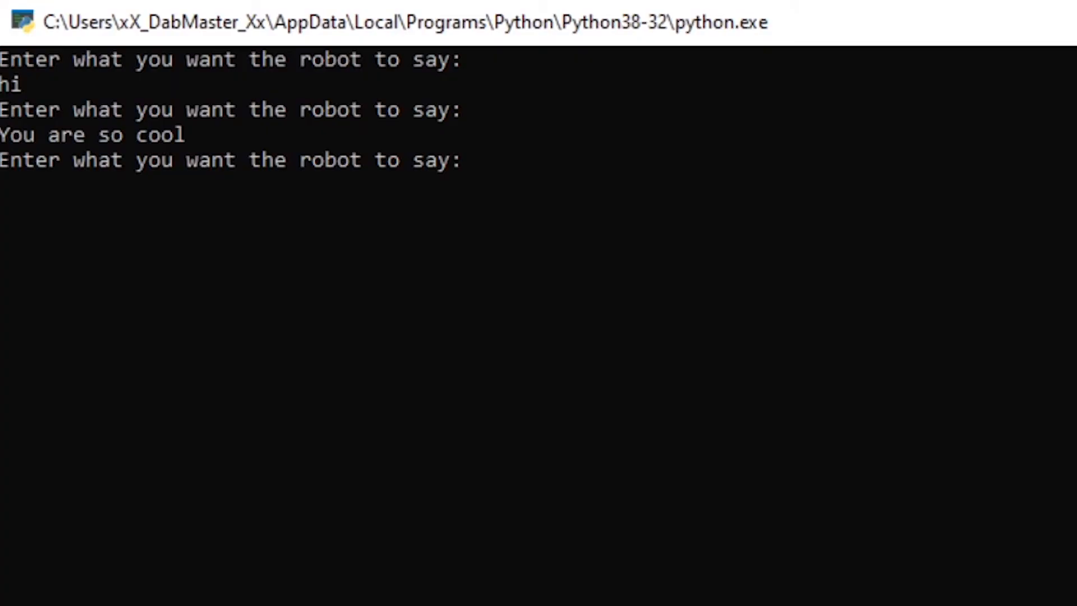
Have the robot speak 'Jason is the best editor' and 'That was a joke'
text(Jason is the b)
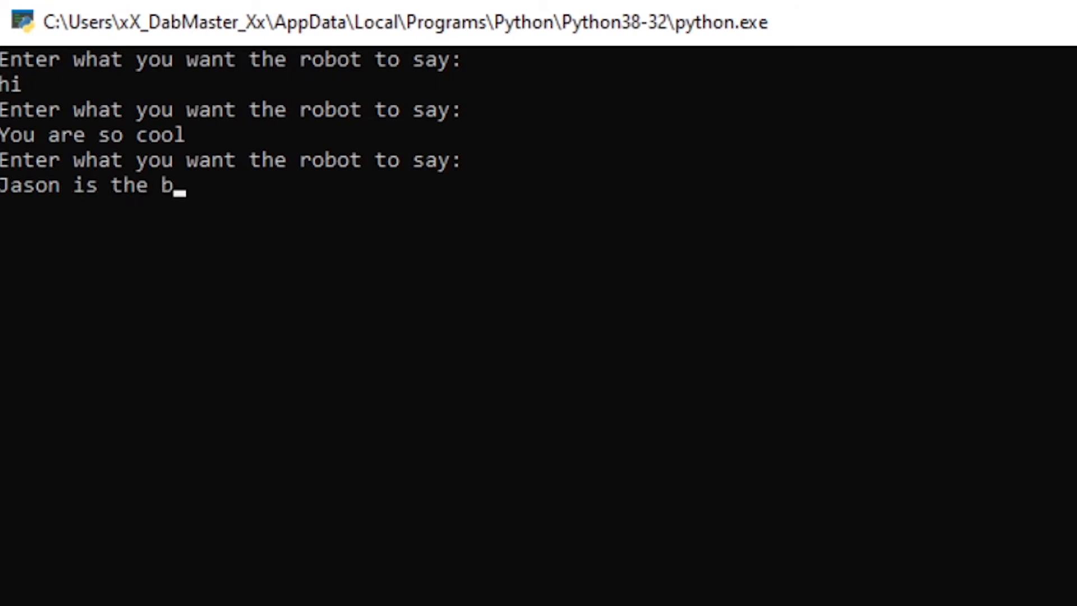
text(est editor)
text(That was)
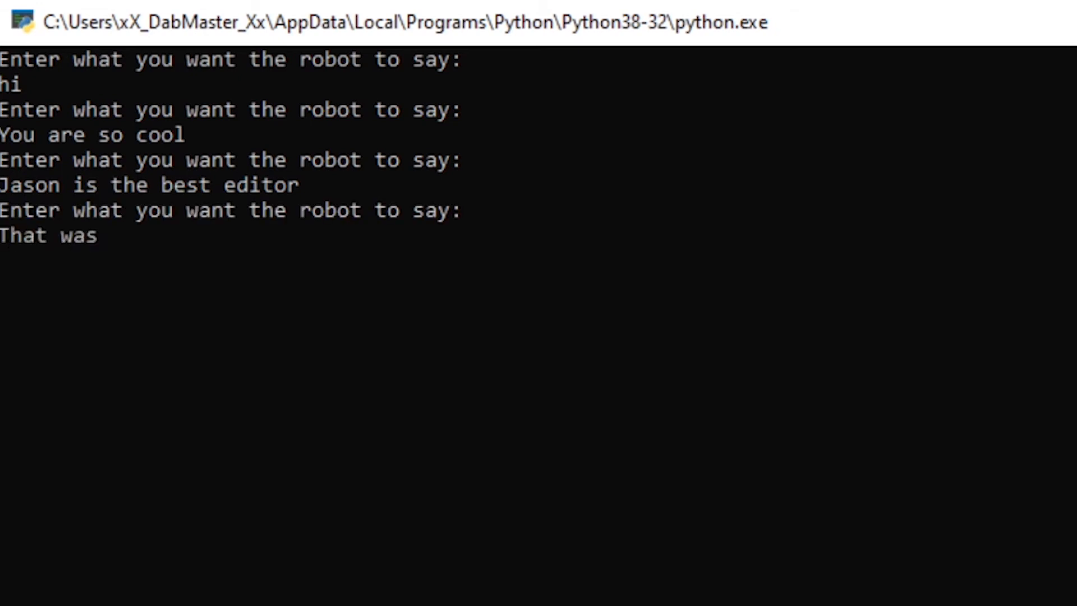
text(a joke)
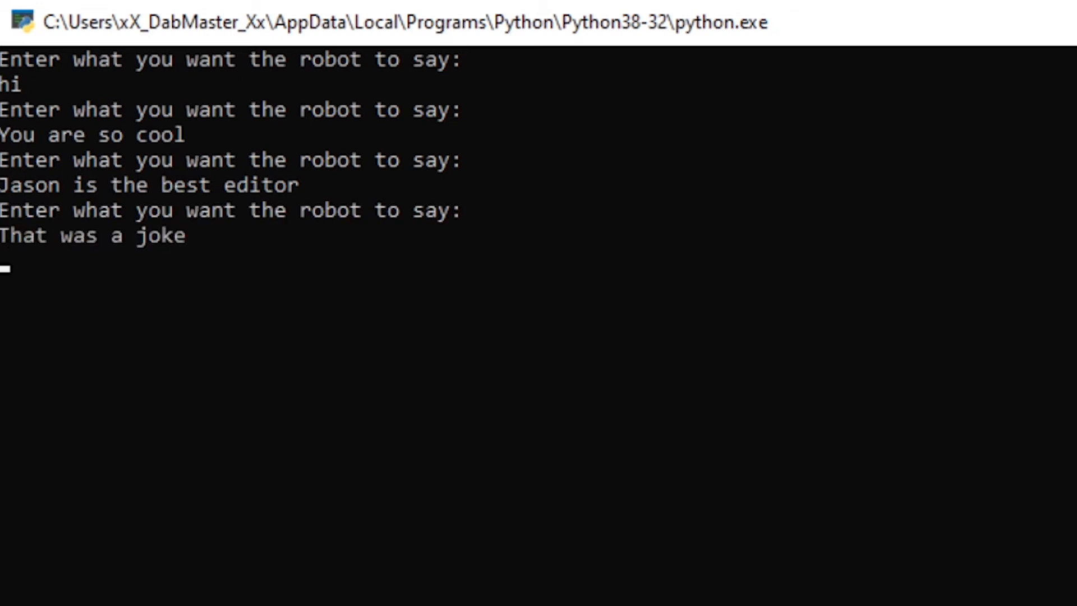
key(enter)
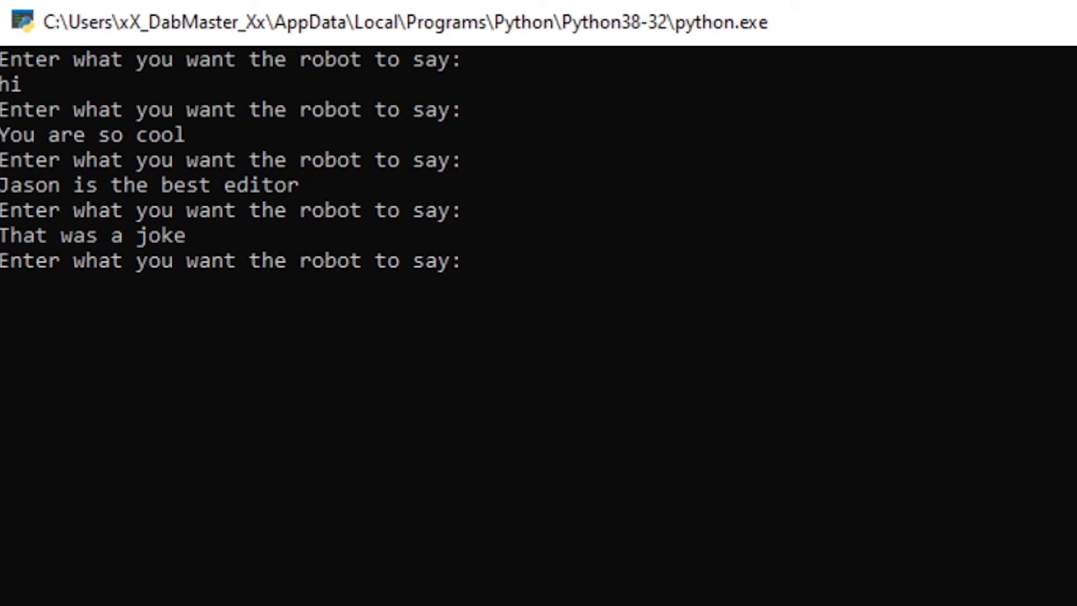